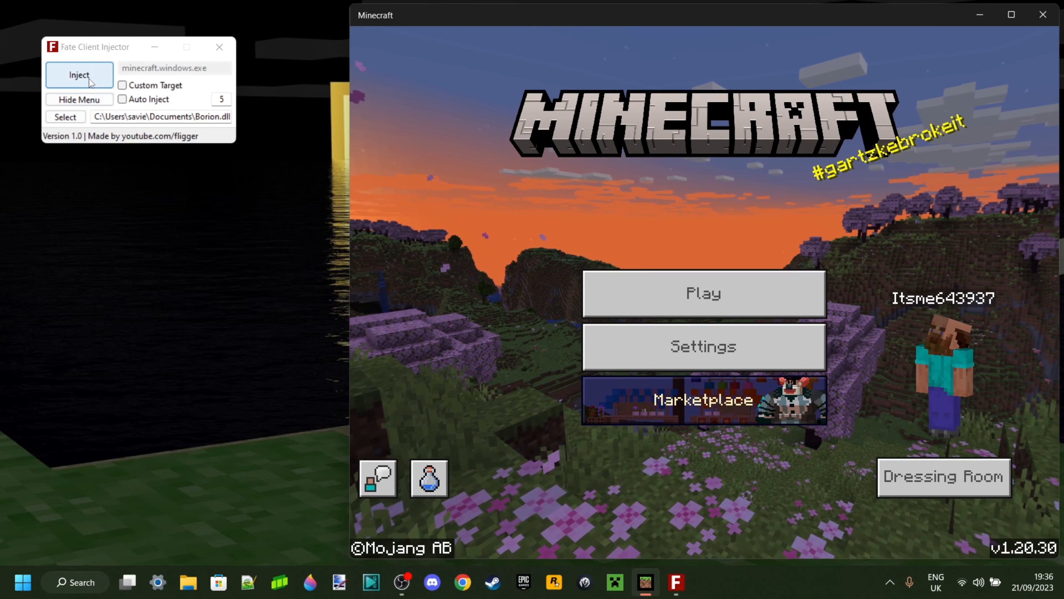
- Inject Borion.dll into the running minecraft.windows.exe process via the Inject button
{"action": "left_click", "coordinate": [79, 75]}
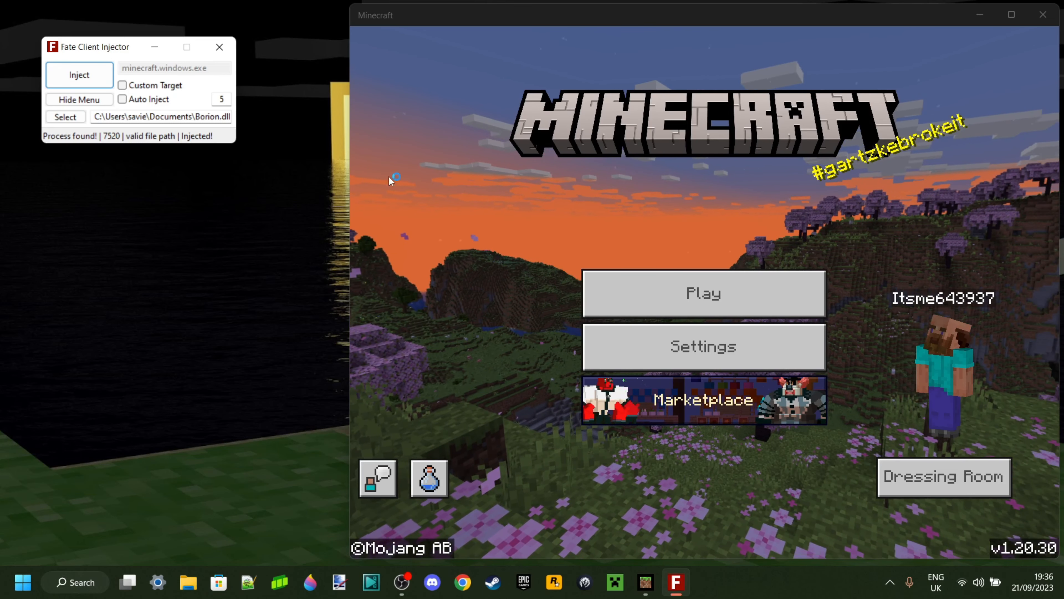
- Focus the Minecraft window and let the game reload to its loading screen
{"action": "left_click", "coordinate": [704, 293]}
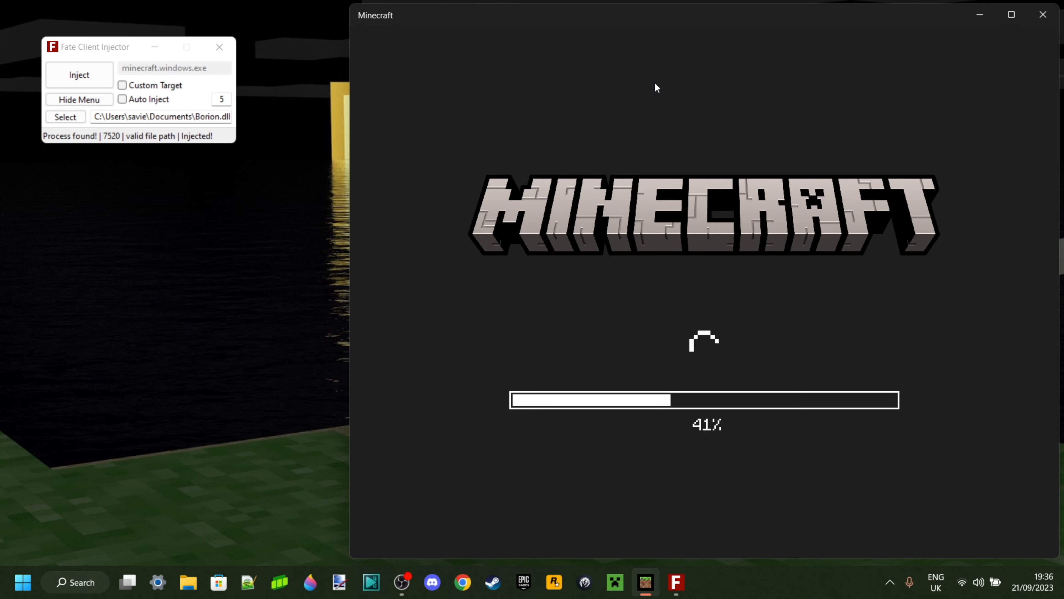
{"action": "mouse_move", "coordinate": [674, 198]}
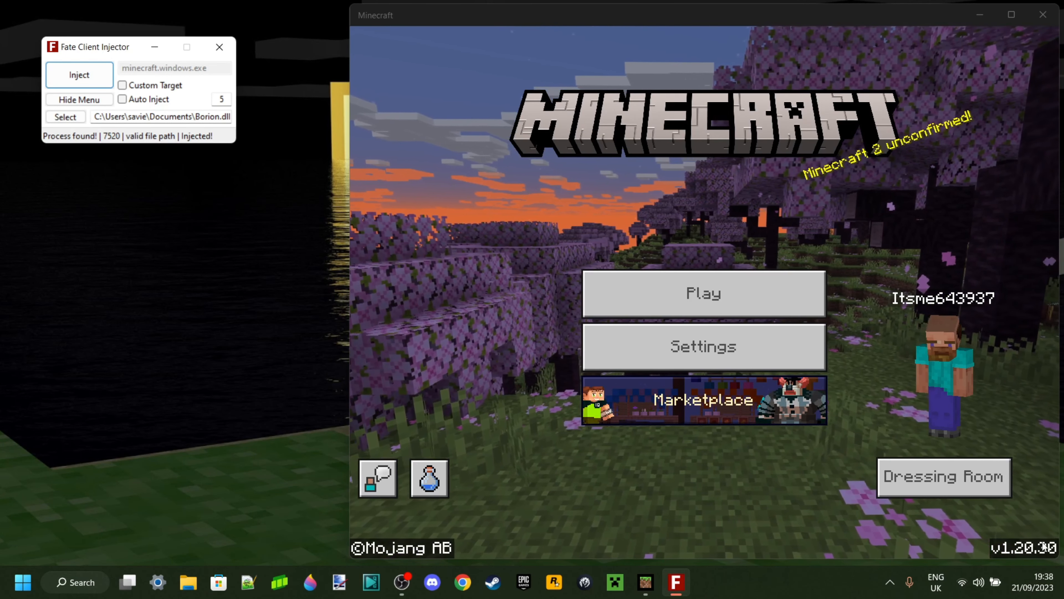
{"action": "mouse_move", "coordinate": [1012, 528]}
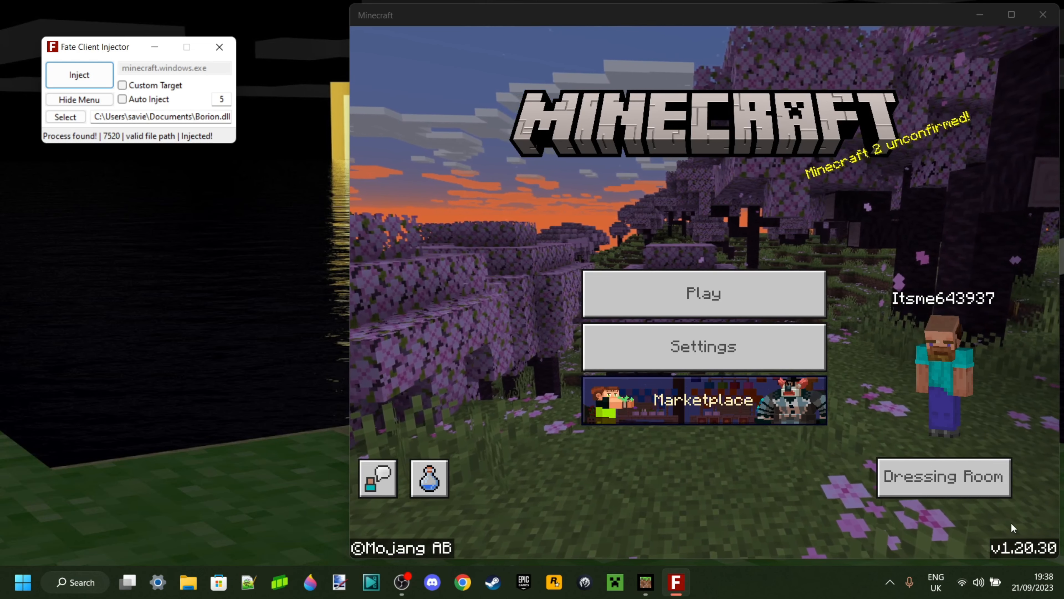